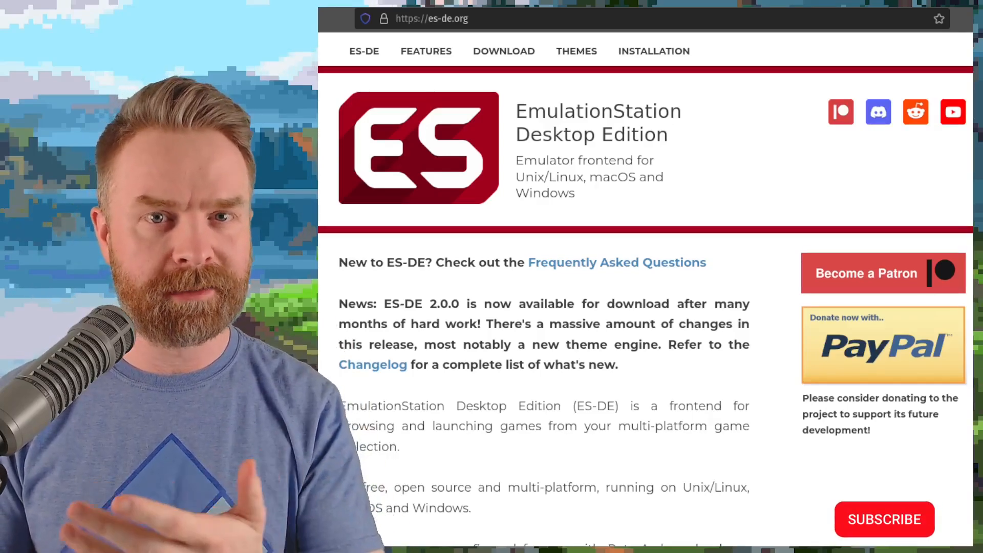
- Open the GitLab CHANGELOG.md from es-de.org and scroll through the Version 2.0.0 detailed changes
left_click(884, 520)
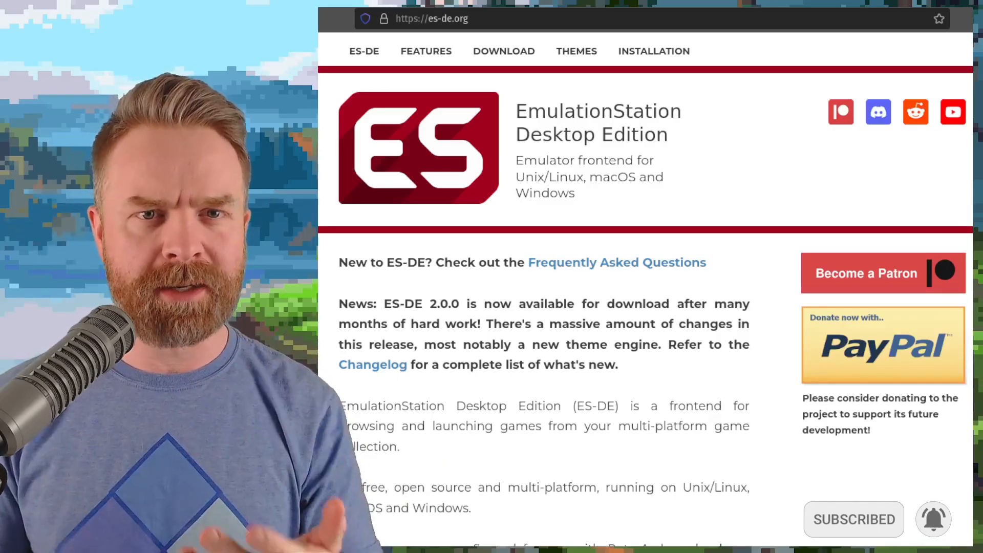
left_click(373, 365)
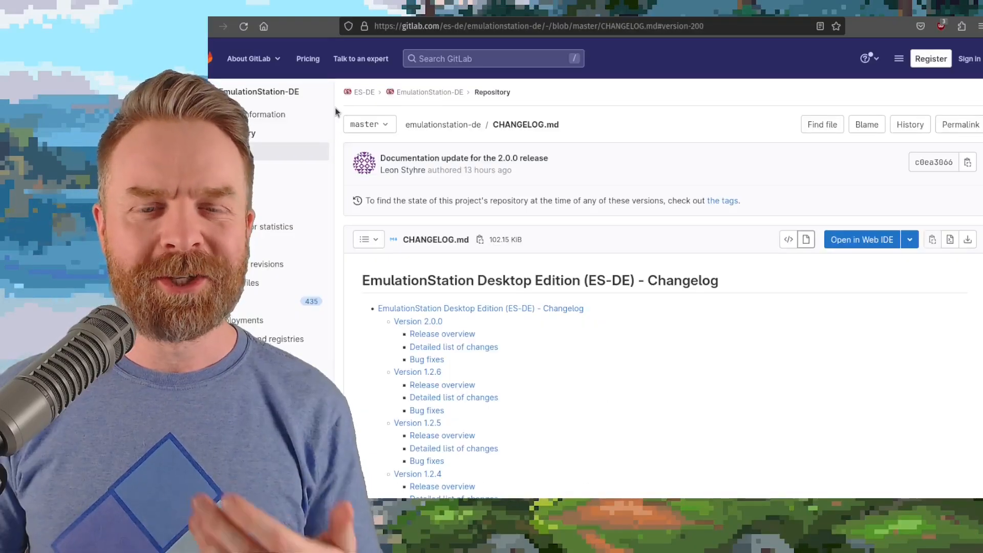
scroll("down", 3)
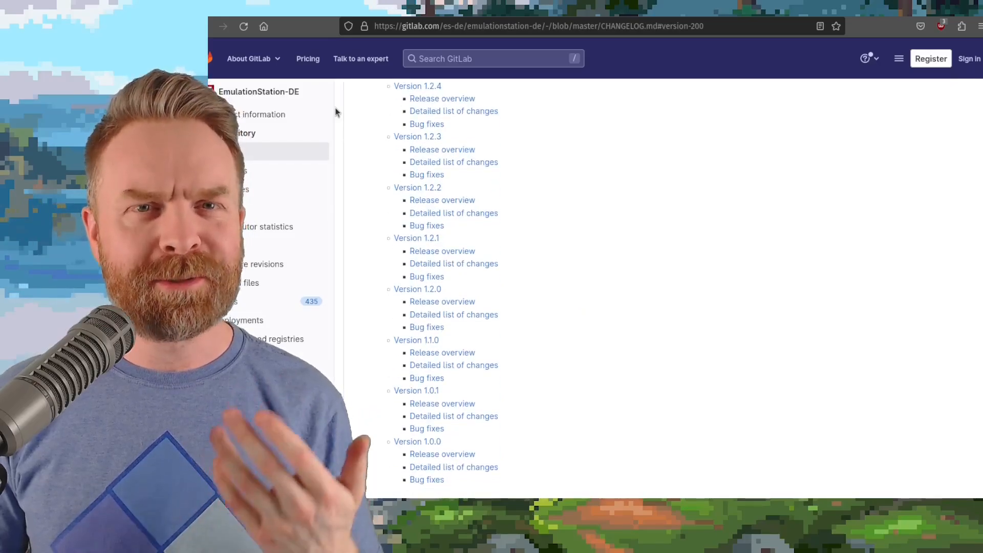
scroll("up", 3)
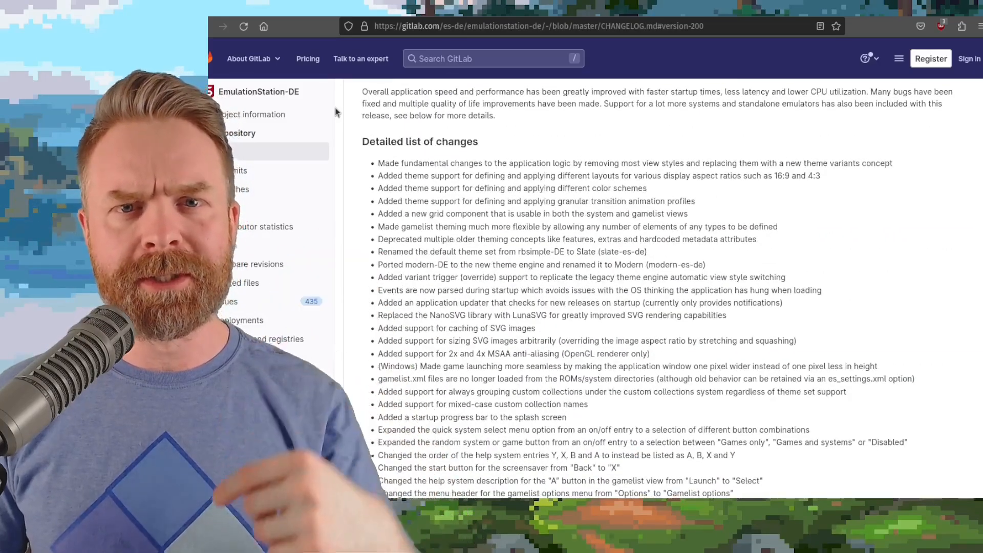
scroll("down", 3)
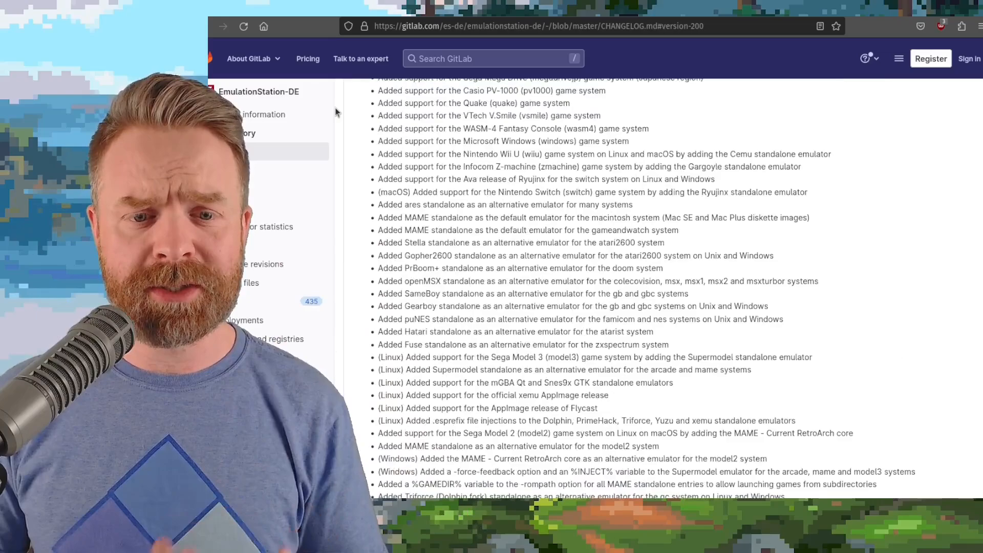
scroll("down", 3)
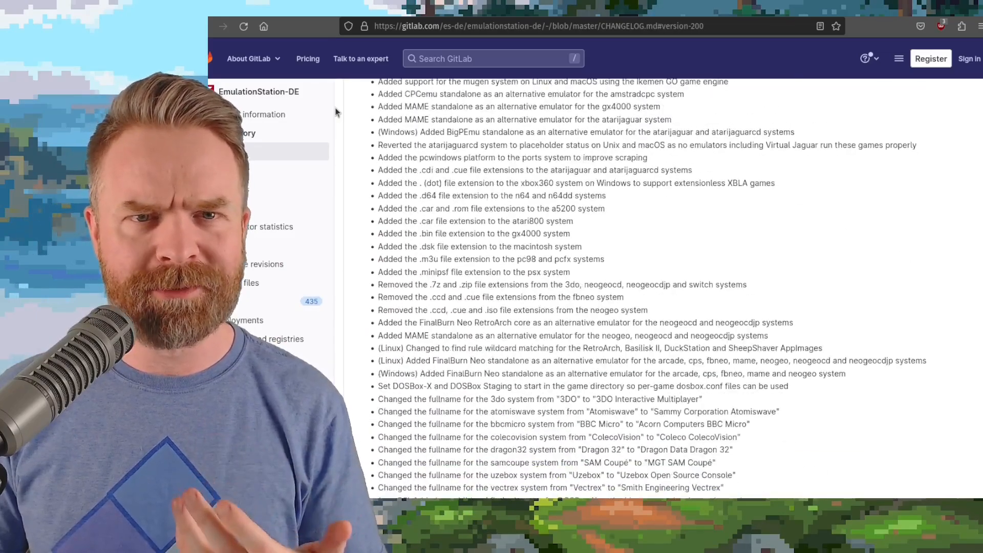
scroll("up", 3)
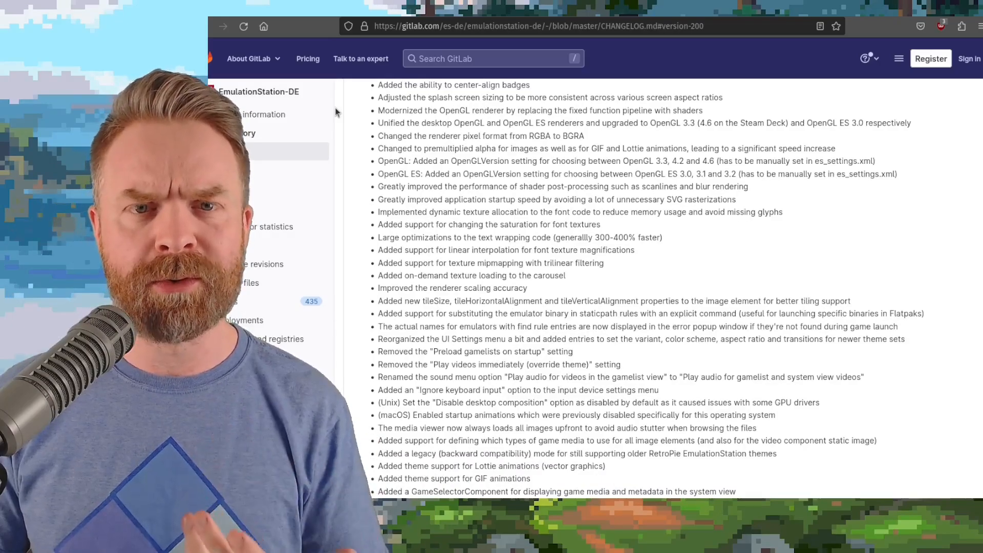
scroll("down", 3)
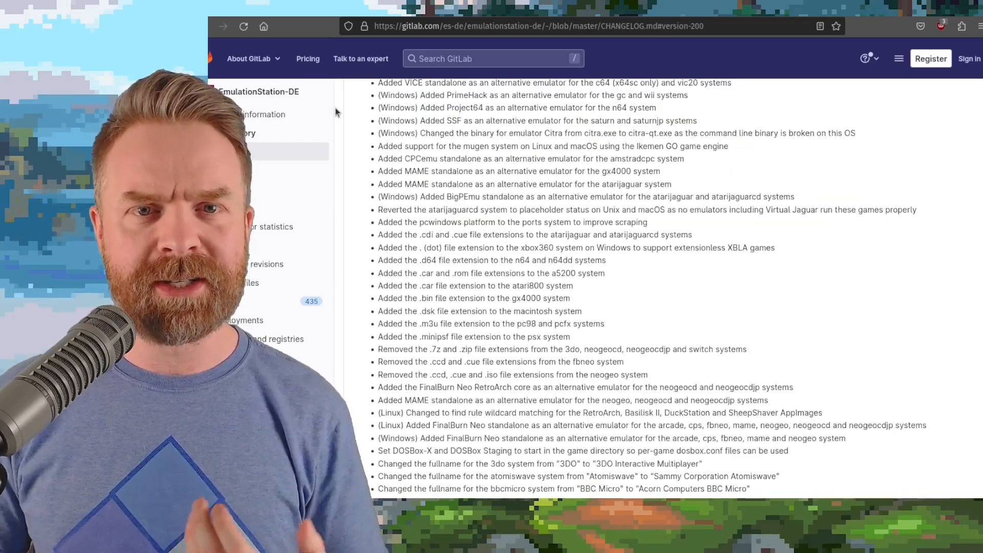
scroll("up", 3)
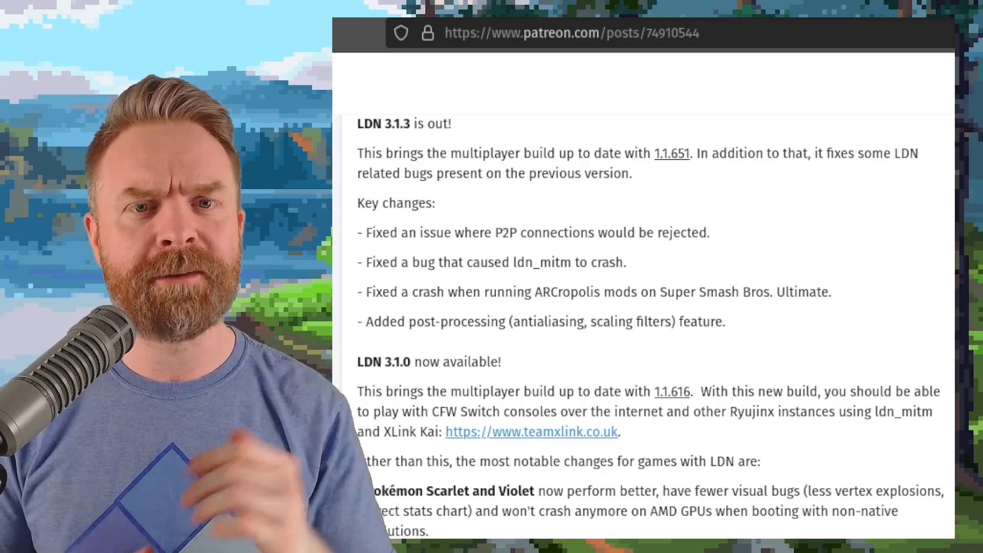
- Scroll through the Ryujinx Patreon post announcing the LDN 3.1.3 and 3.1.0 builds
scroll("down", 3)
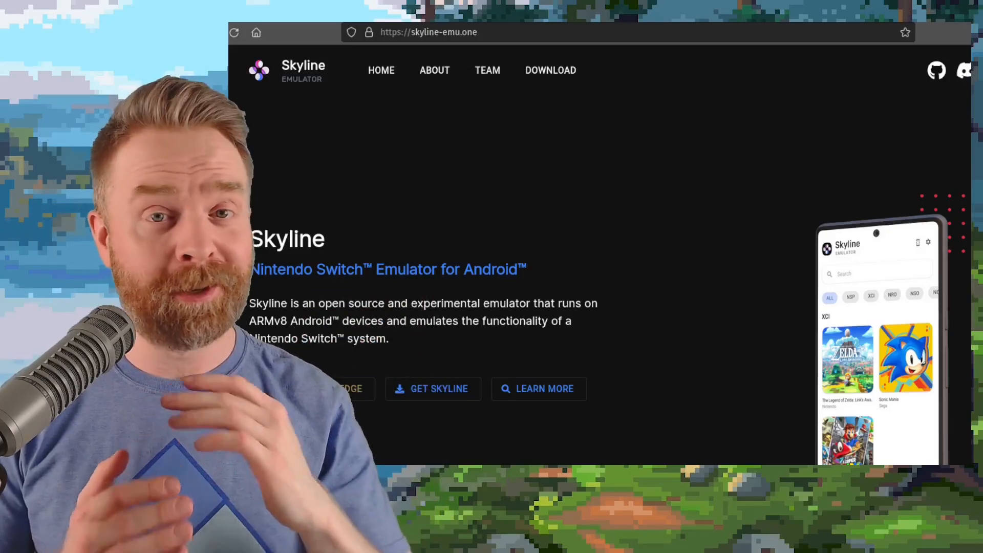
- Go to Skyline's Download page and browse the build list with #2088 and #2087
left_click(550, 69)
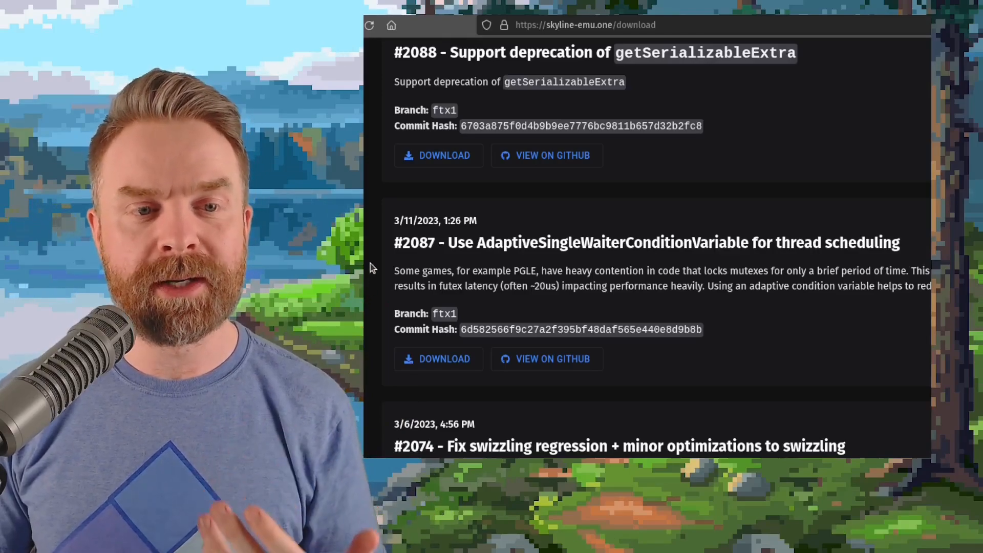
scroll("up", 3)
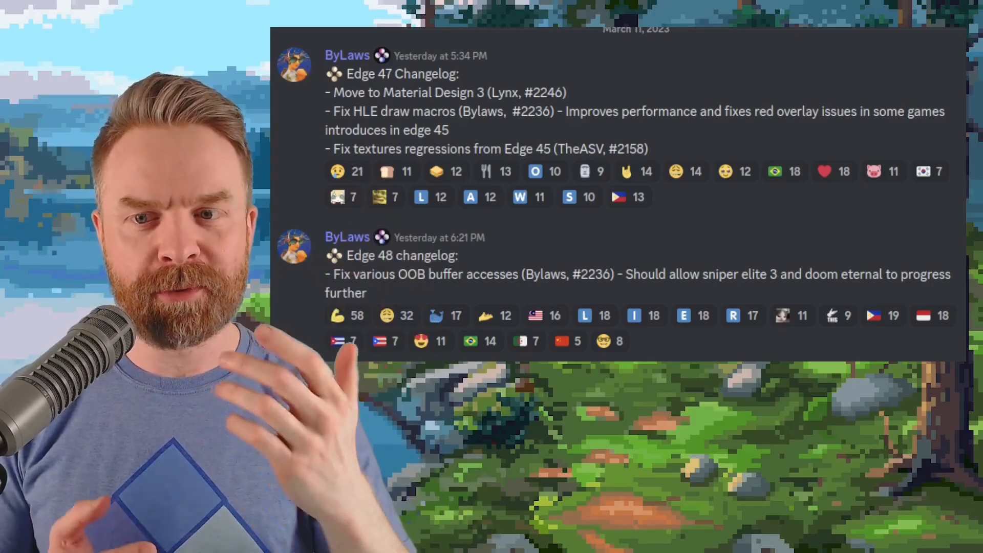
- Scroll the Discord channel to the Edge 47 and Edge 48 changelog messages
scroll("down", 3)
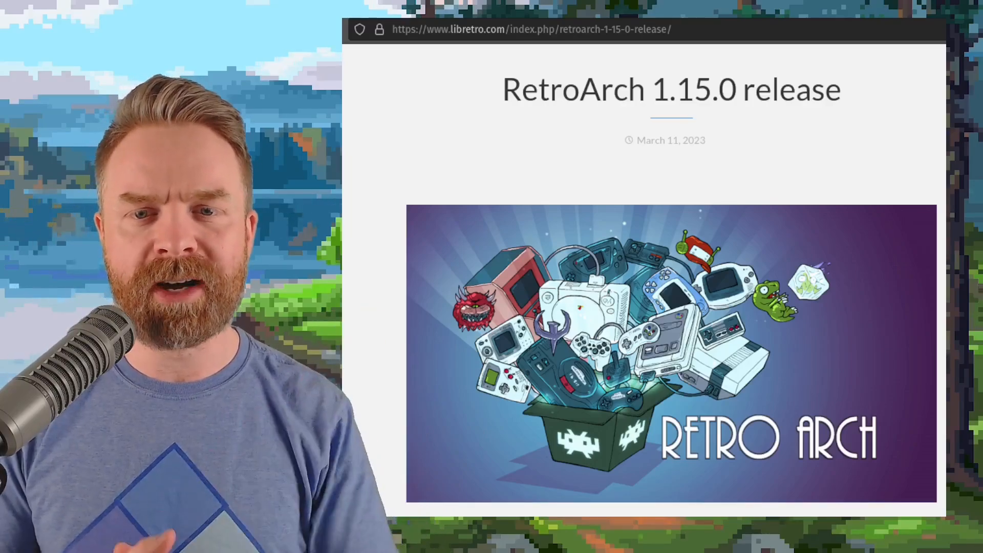
- Scroll down the RetroArch 1.15.0 release post through the Mac section
scroll("down", 3)
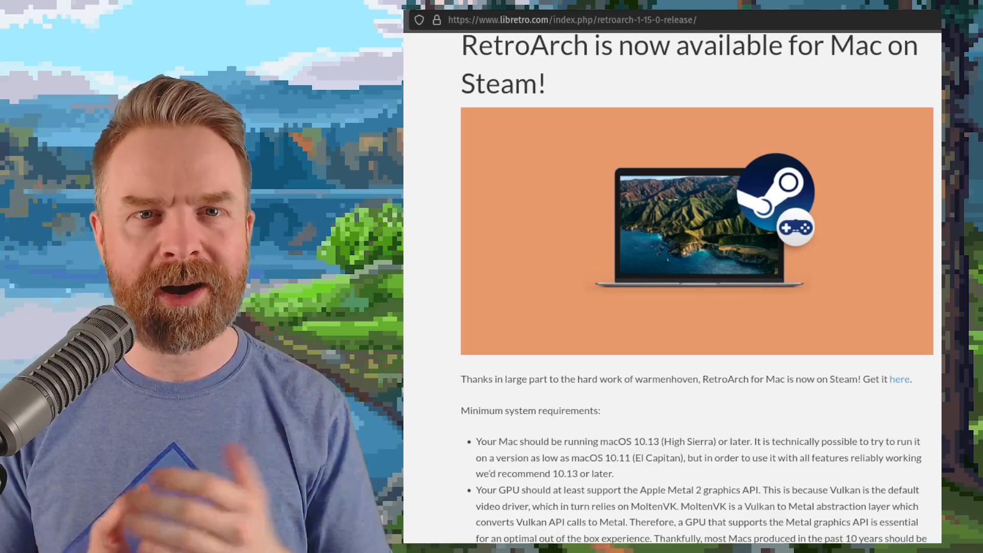
scroll("down", 3)
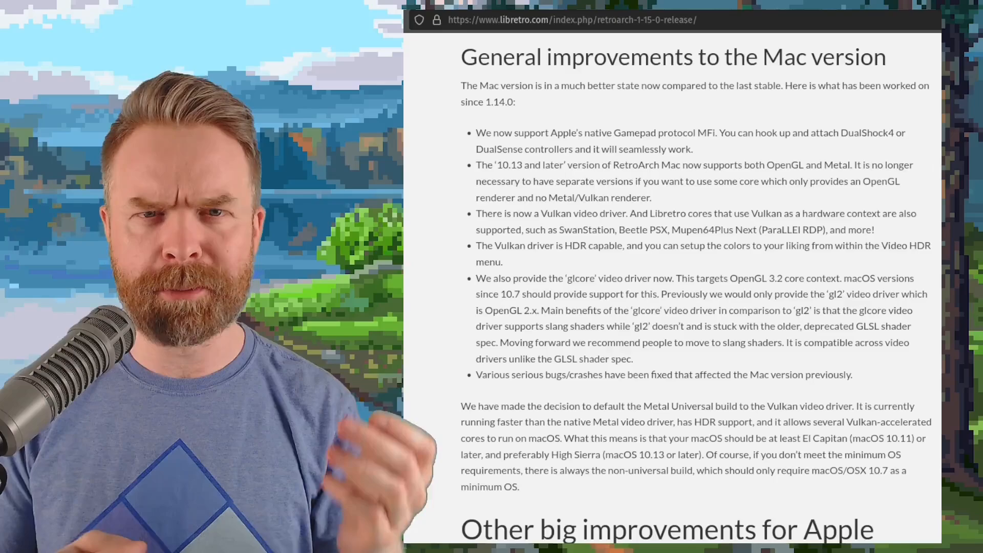
scroll("down", 3)
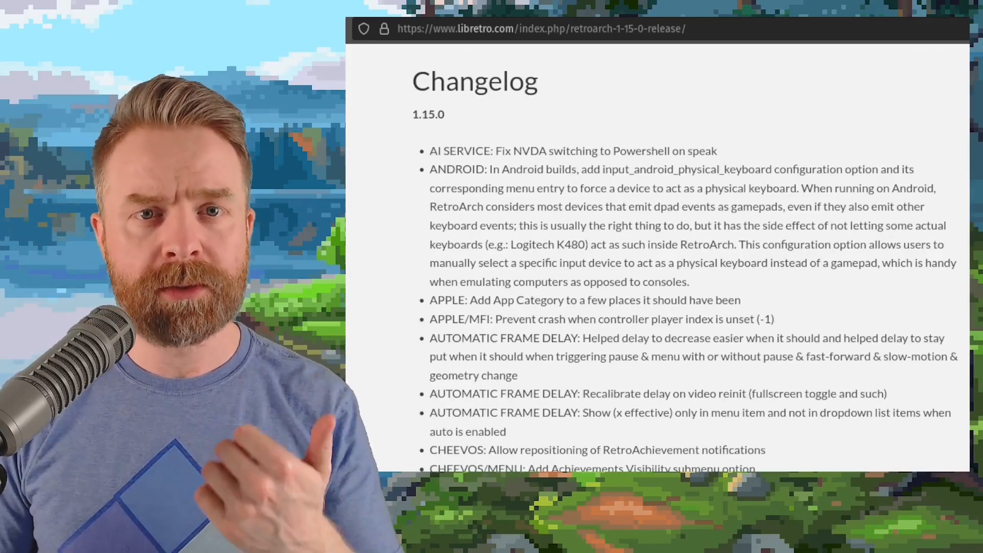
- Continue down through the RetroArch 1.15.0 Changelog list to the end of the post
scroll("down", 3)
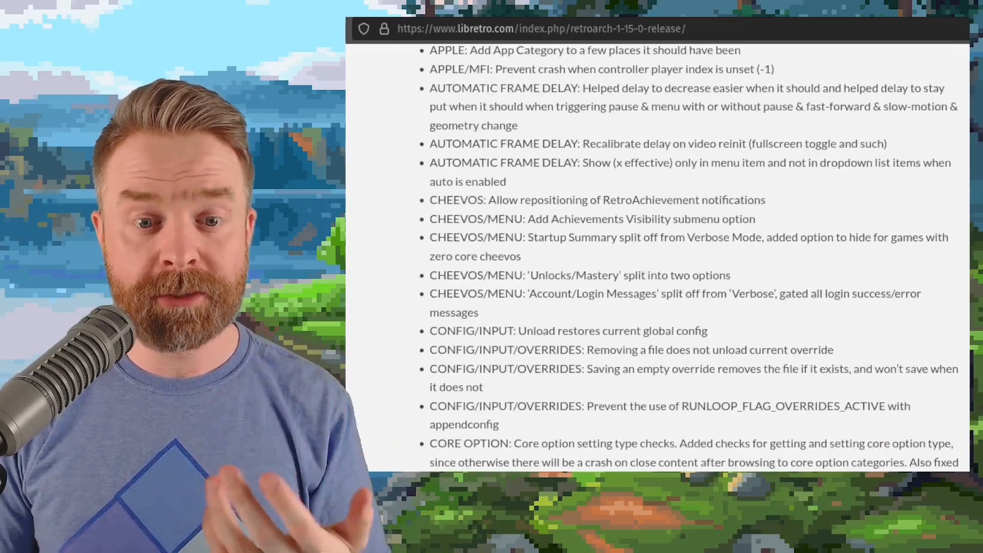
scroll("down", 3)
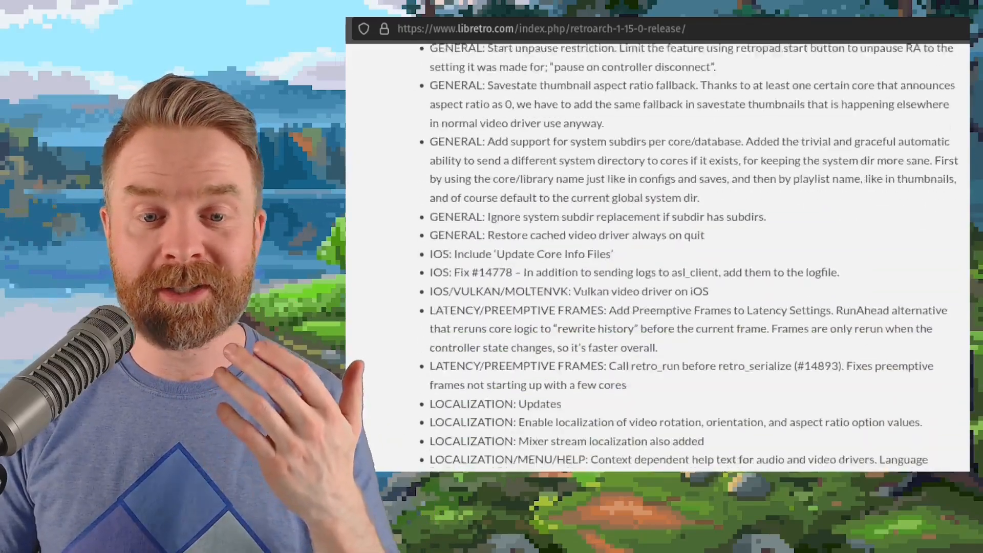
scroll("down", 3)
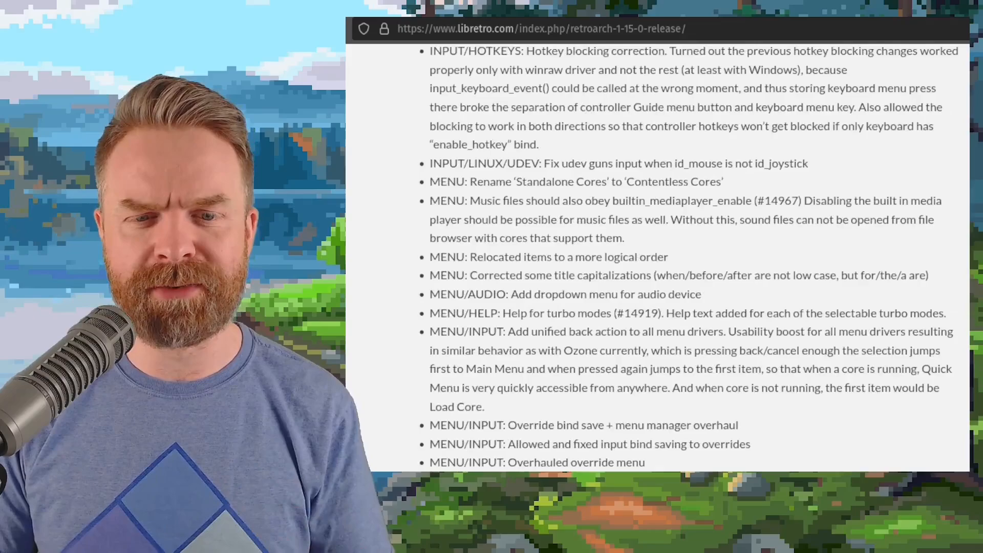
scroll("down", 3)
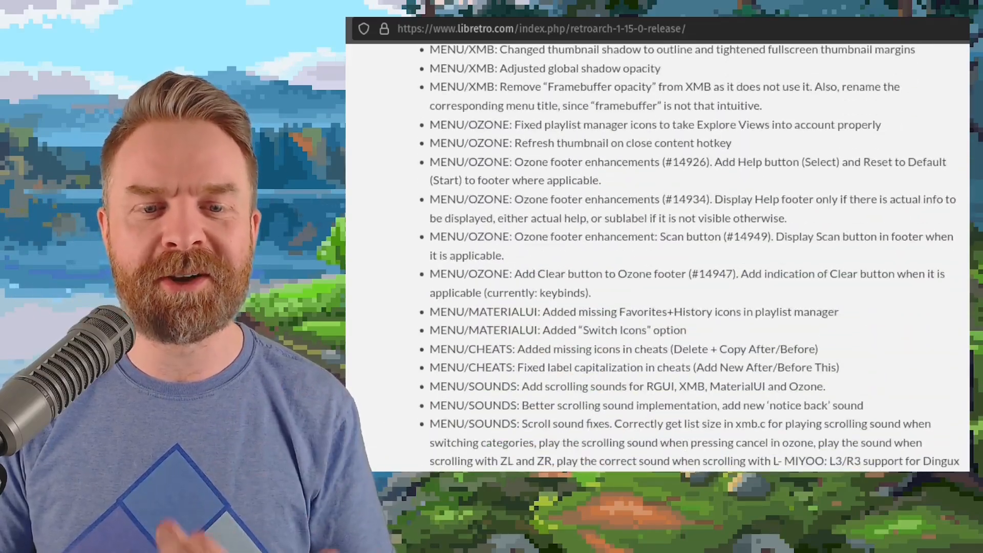
scroll("down", 3)
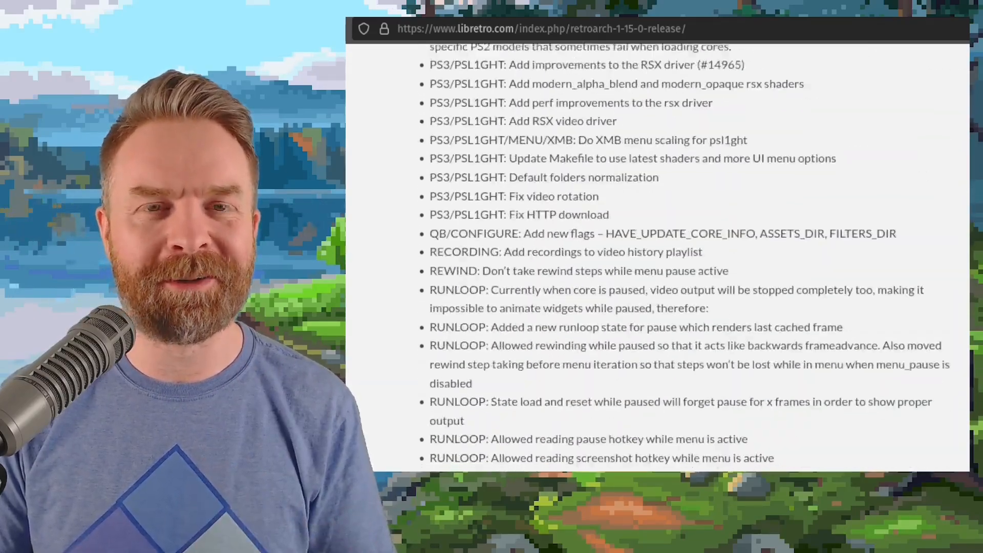
scroll("down", 3)
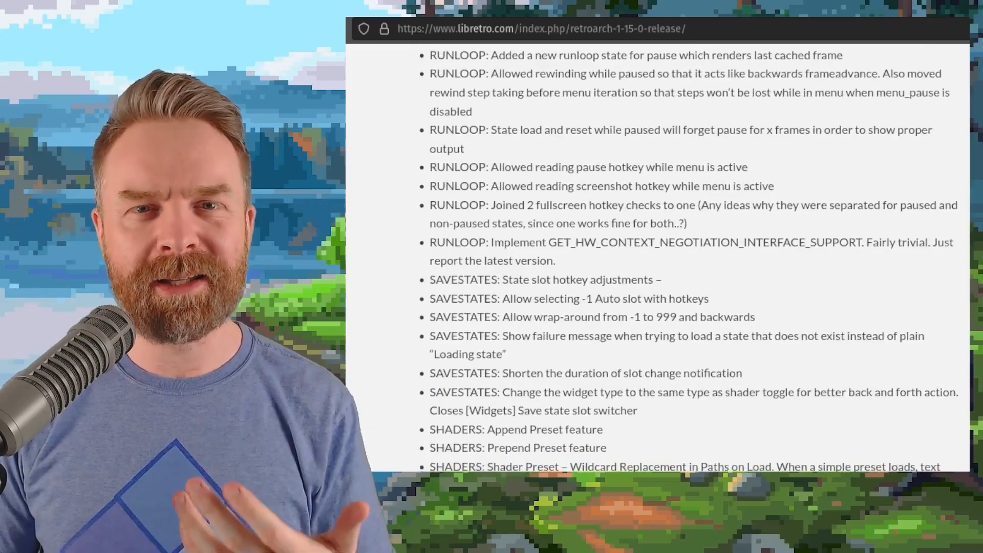
scroll("down", 3)
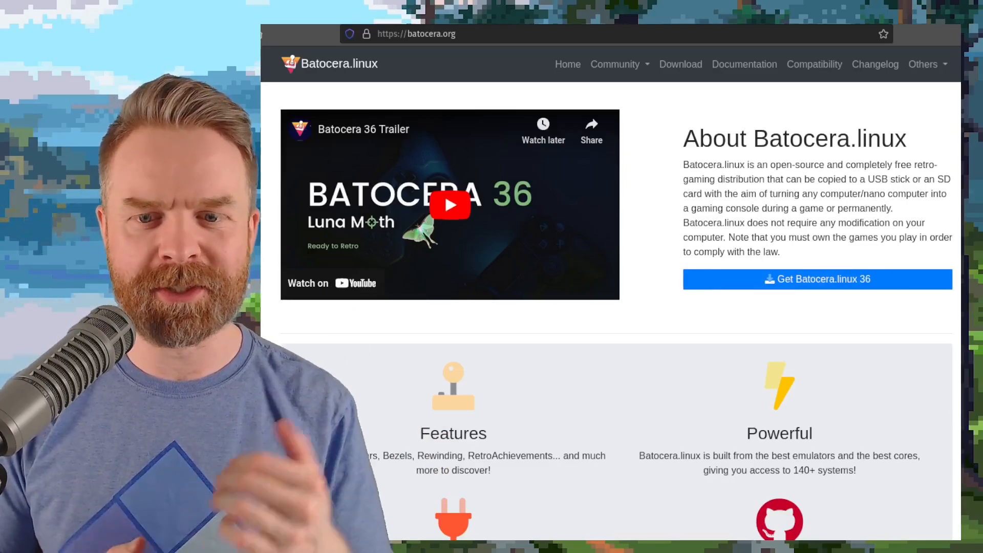
- Bring up the batocera.org homepage with the Batocera 36 trailer and About section
left_click(874, 64)
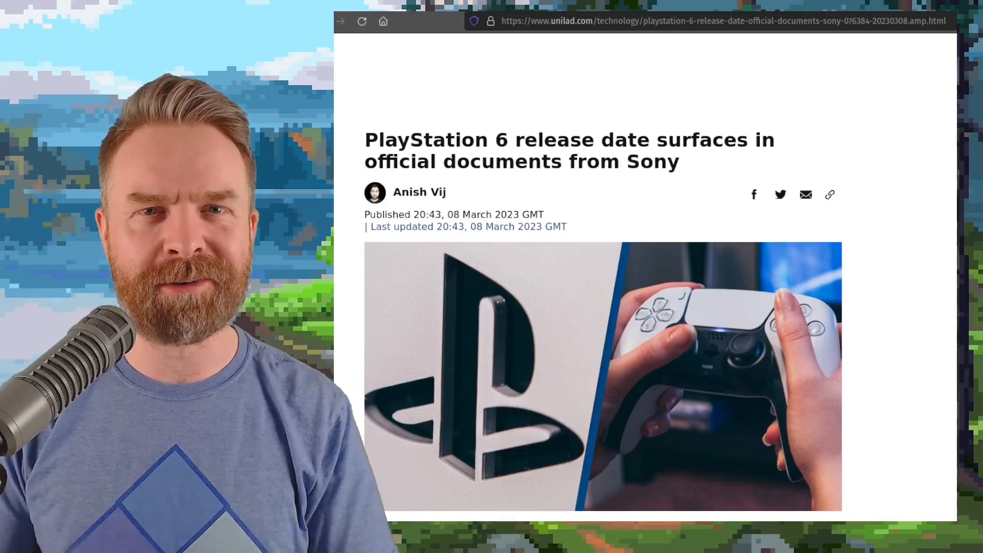
- Scroll the UNILAD PS6 article to the passage on Sony's 22-page document citing Activision games until 2027
scroll("down", 3)
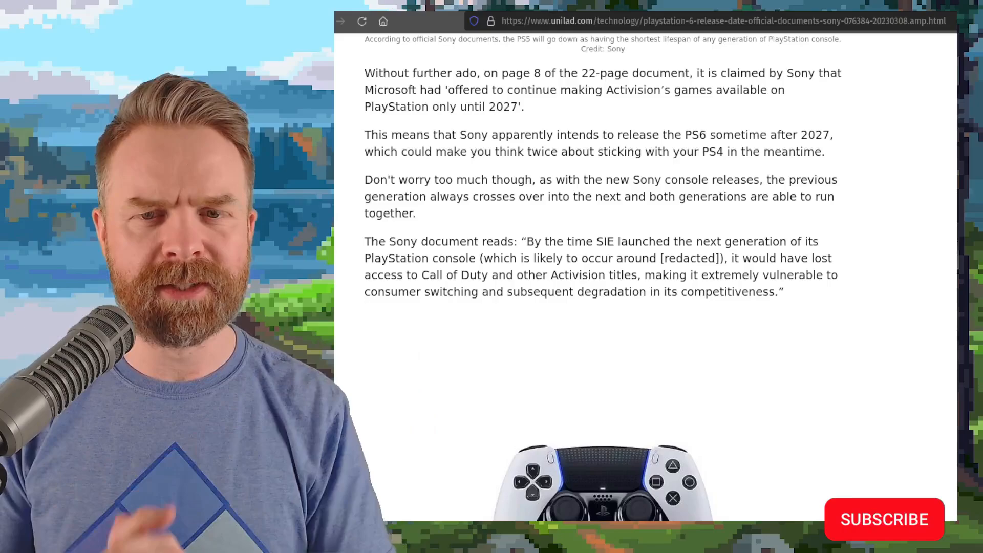
left_click(884, 520)
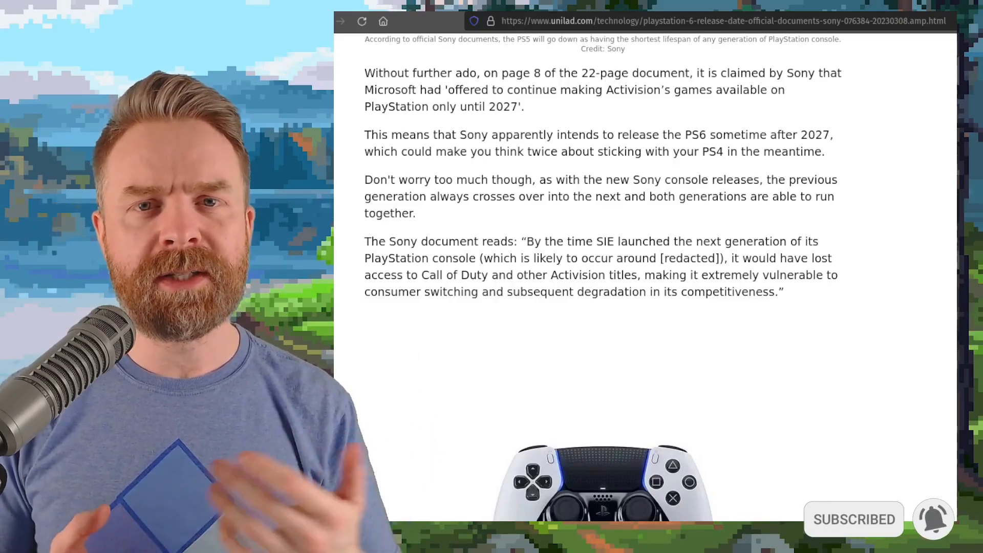